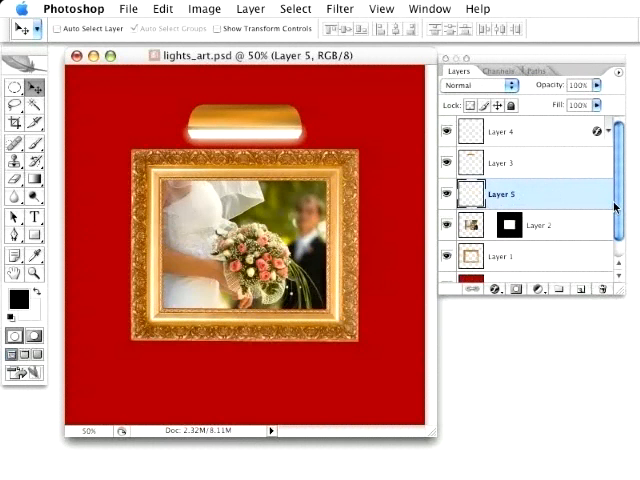
Fill Layer 5 with 50% gray in Normal mode at 100% opacity
left_click(161, 8)
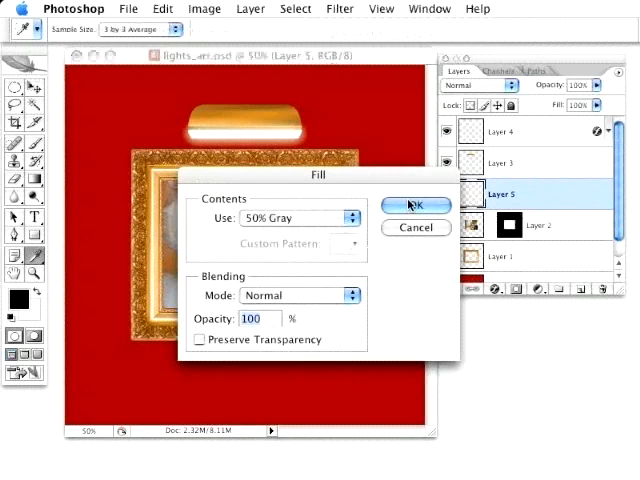
left_click(339, 8)
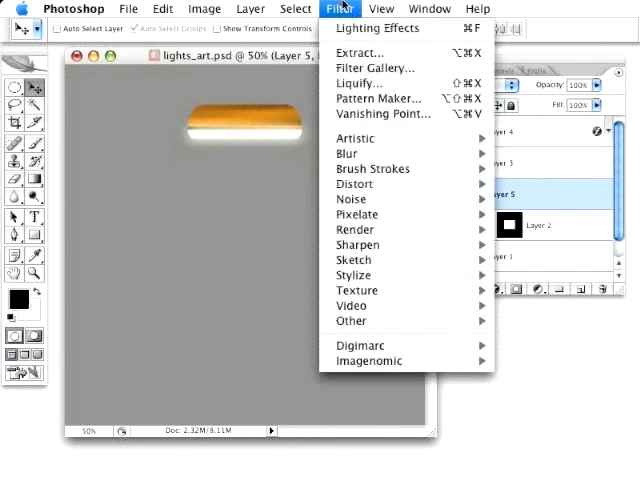
mouse_move(372, 168)
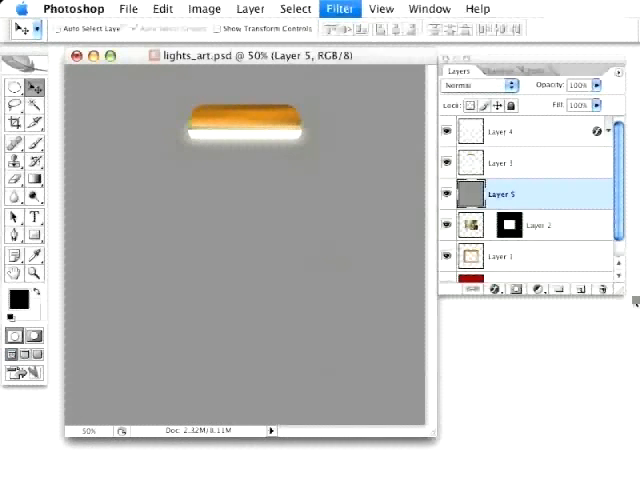
Apply a Lighting Effects spotlight to Layer 5, moving the light ellipse to shine from the top
left_click(339, 8)
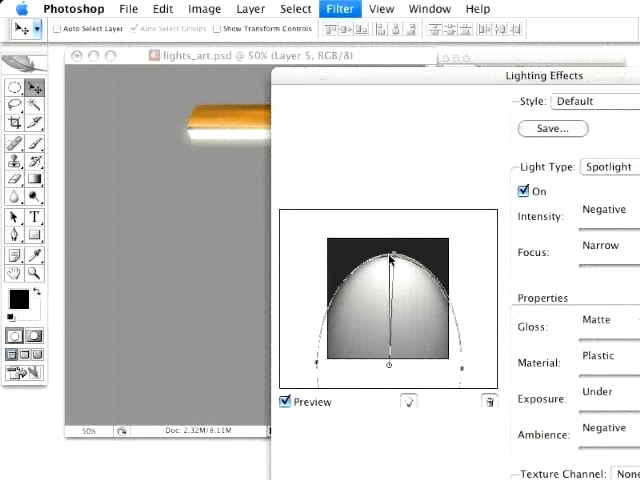
left_click_drag(388, 242, 392, 270)
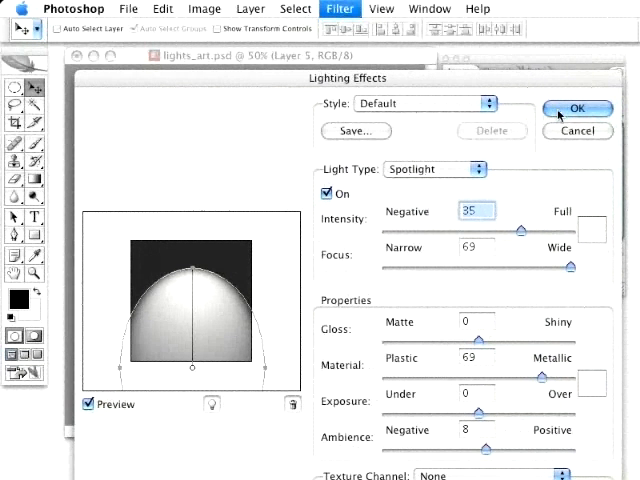
left_click(577, 108)
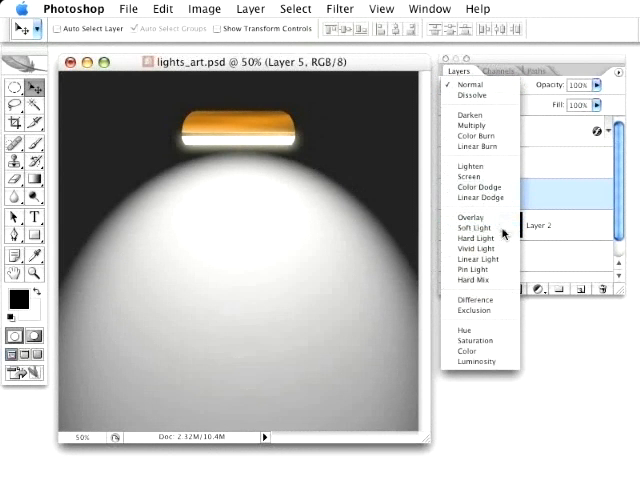
Change Layer 5's blend mode so the spotlight darkens the red wall around it
left_click(473, 227)
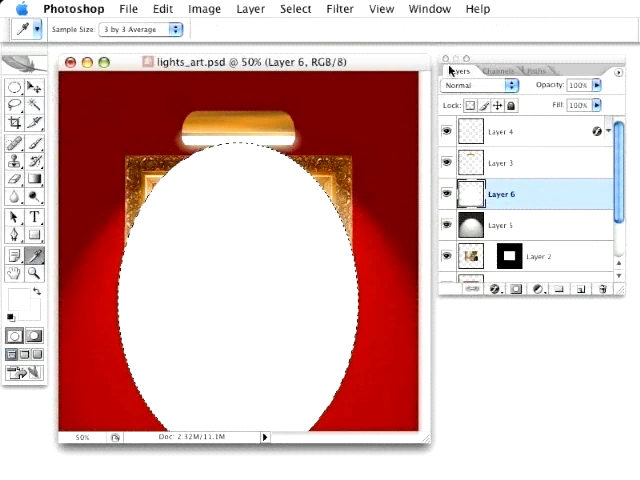
mouse_move(533, 189)
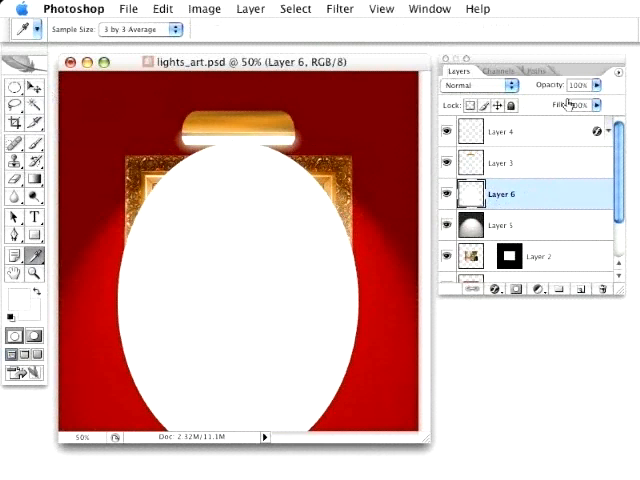
Apply a Gaussian Blur of about 25 pixels to the white oval on Layer 6
left_click(340, 8)
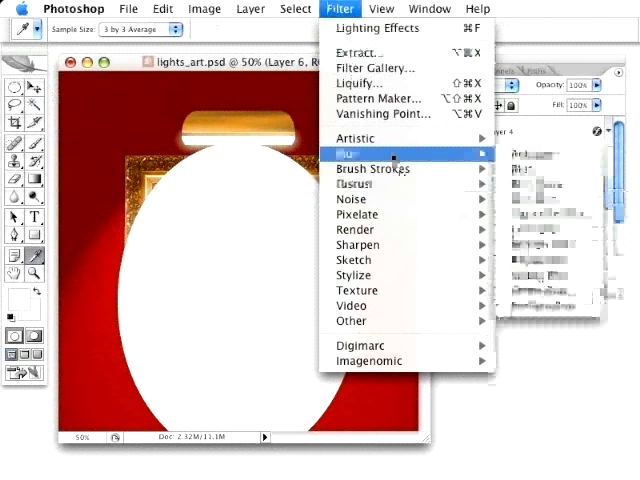
mouse_move(350, 153)
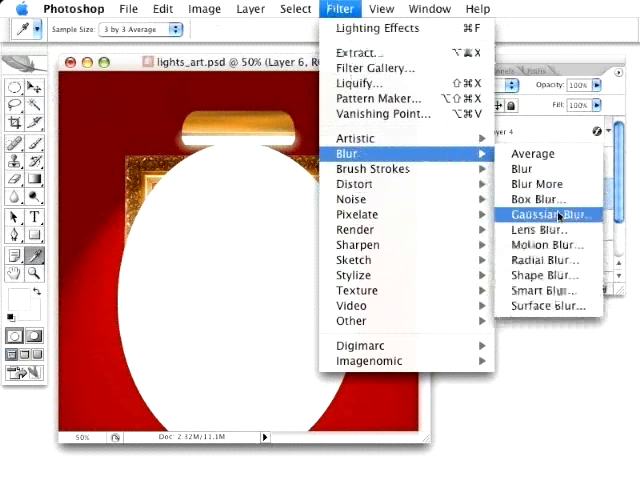
left_click(552, 214)
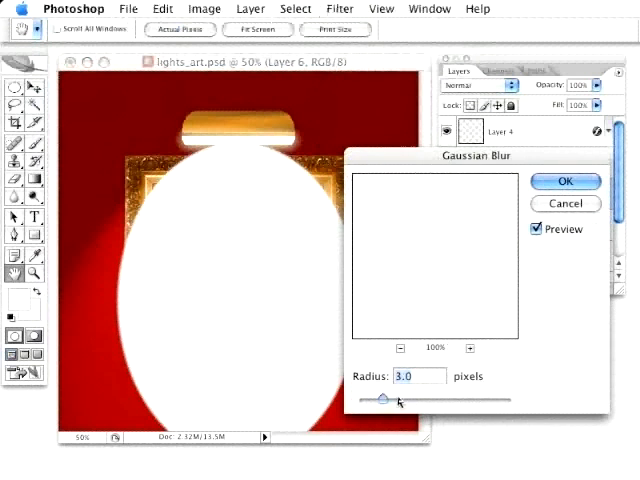
left_click_drag(387, 399, 417, 399)
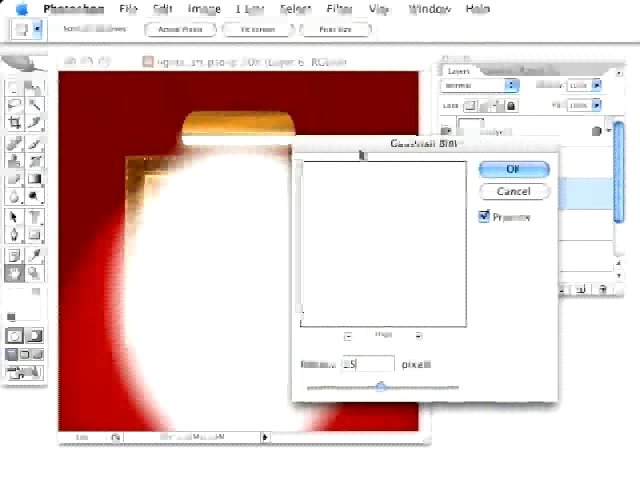
left_click(513, 169)
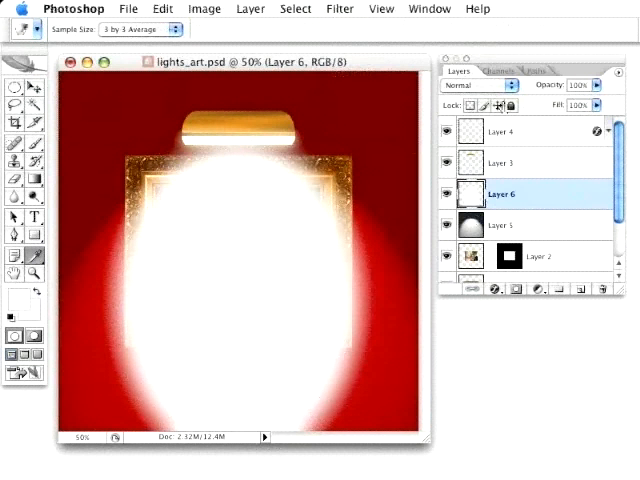
Set Layer 6 to Overlay blend mode and toggle its visibility to compare the glow
left_click(478, 85)
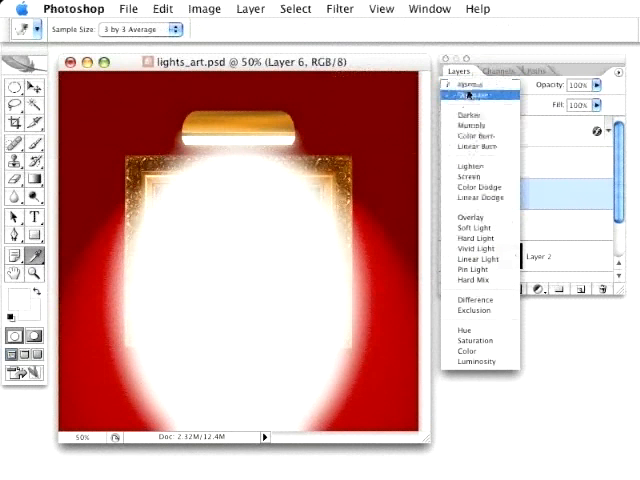
left_click(472, 218)
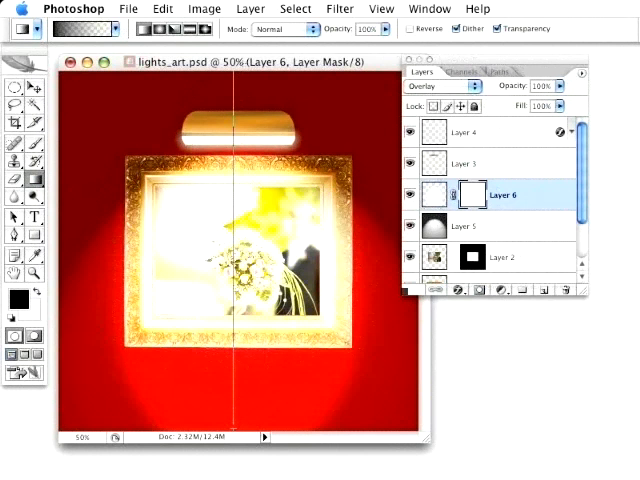
mouse_move(243, 64)
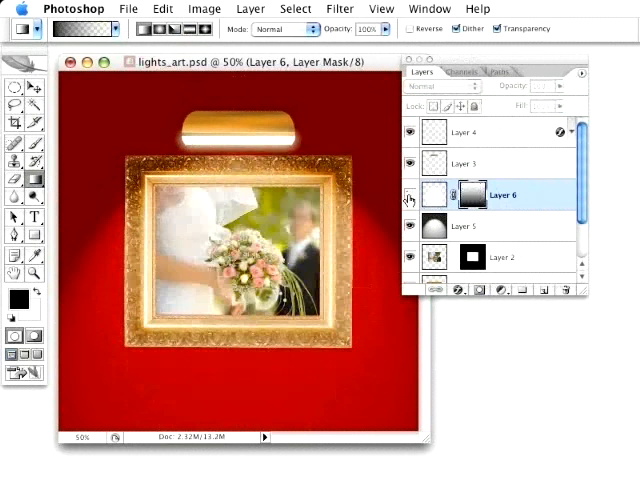
left_click(438, 86)
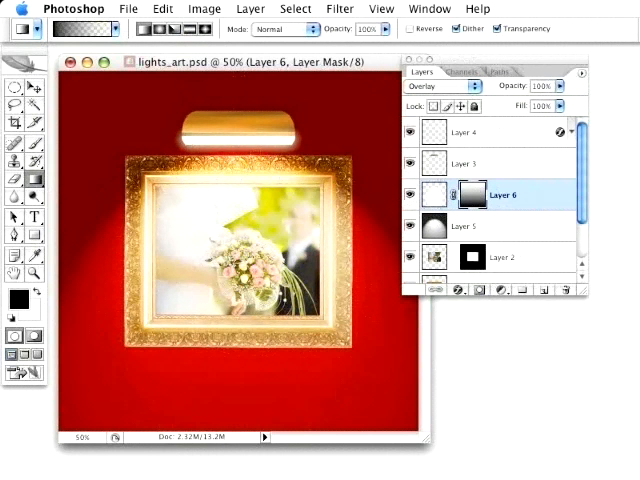
mouse_move(394, 186)
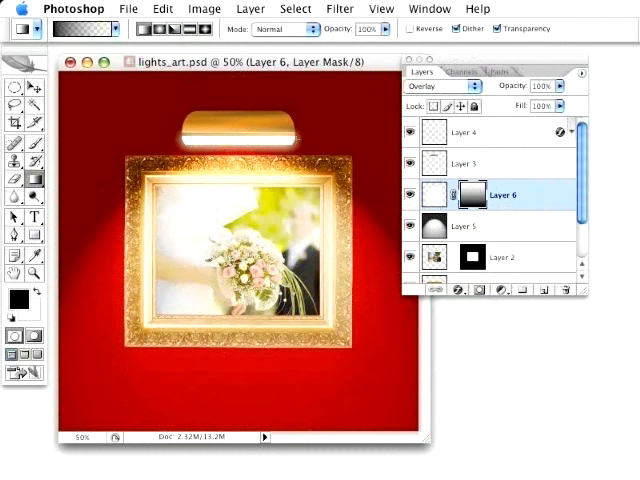
left_click(440, 86)
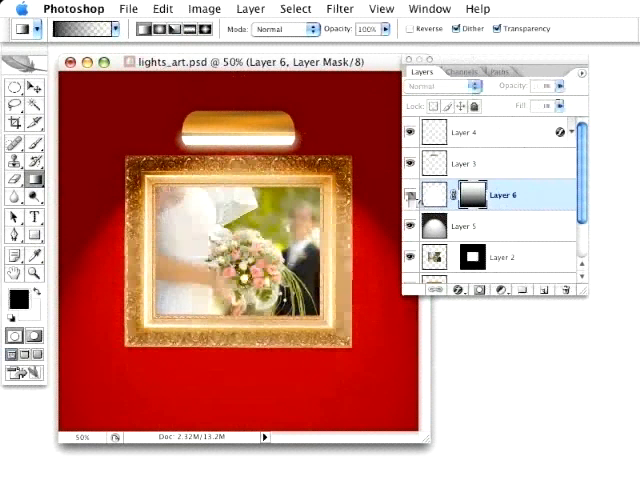
left_click(435, 86)
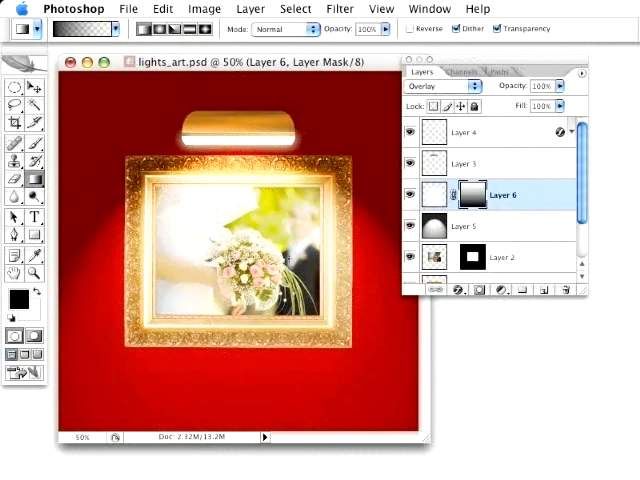
Select Layer 1, the gold frame layer, and switch to the Magic Wand tool
scroll("down", 3)
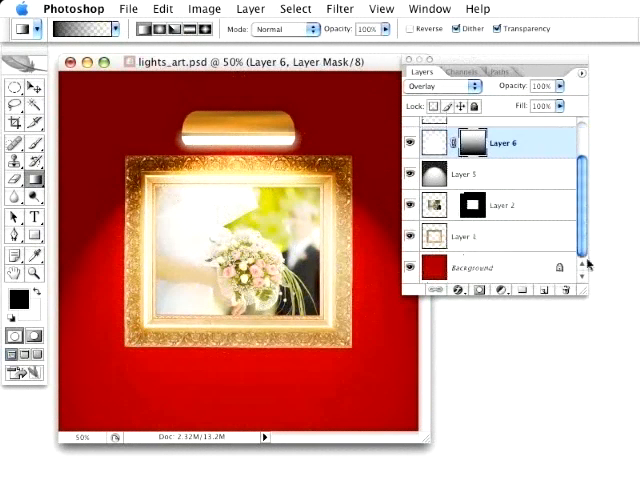
left_click(465, 236)
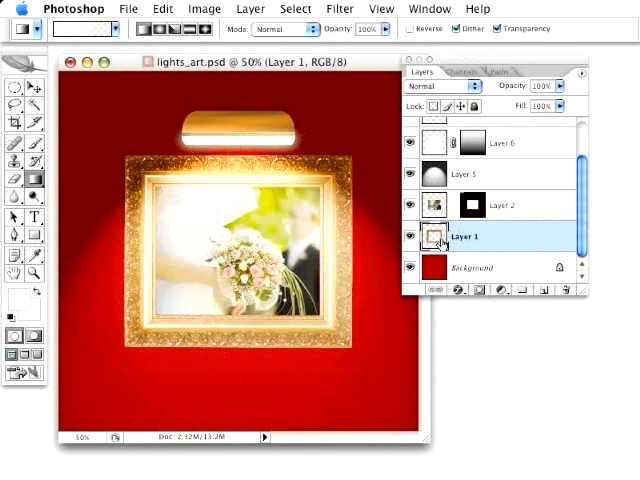
left_click(434, 236)
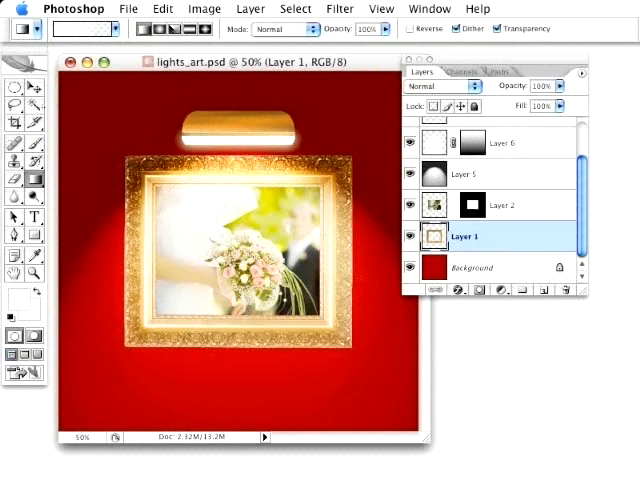
left_click(13, 89)
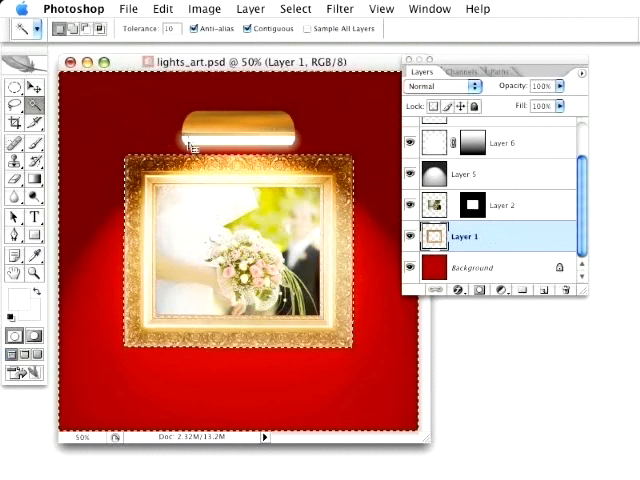
mouse_move(227, 114)
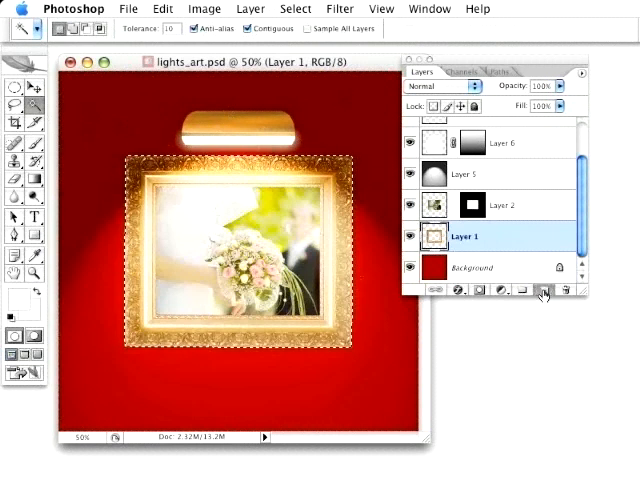
Create Layer 7 filled black in the frame's shape, plus two duplicates
left_click(542, 289)
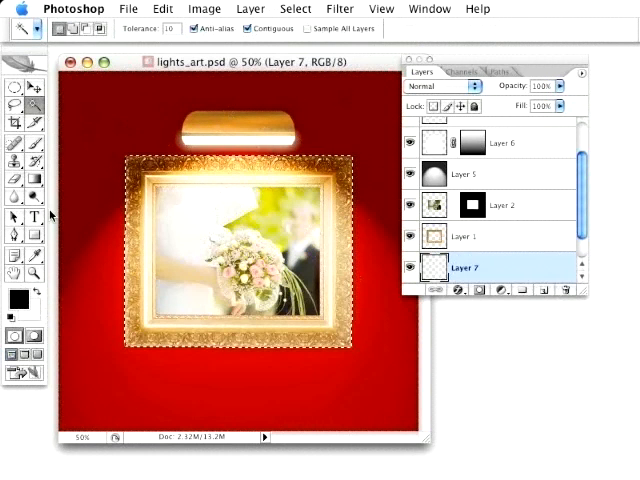
left_click(433, 267)
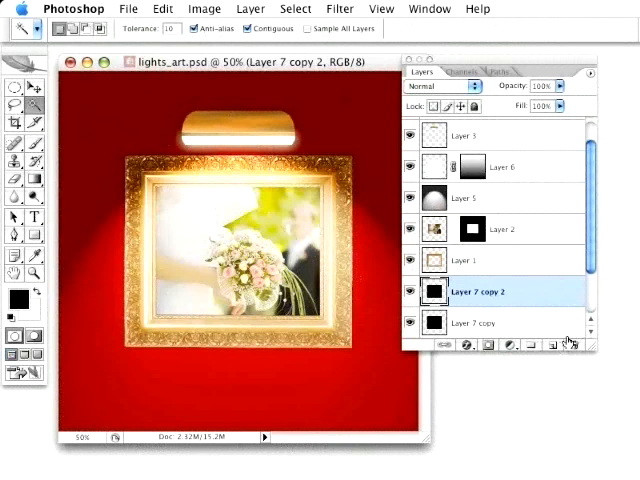
scroll("down", 3)
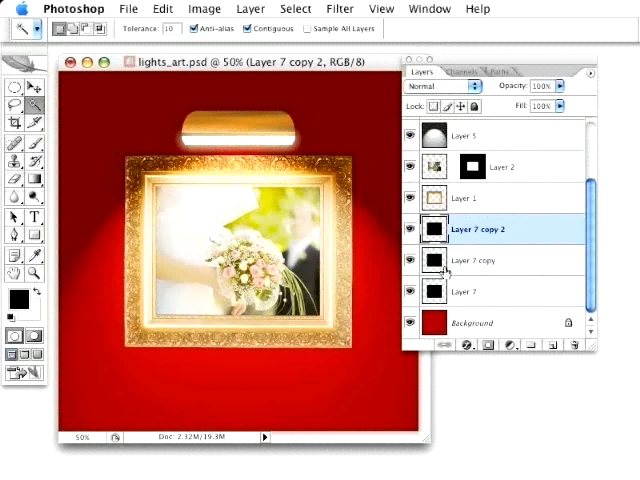
Distort Layer 7's black shape, pulling its bottom down and outward below the frame
left_click(475, 291)
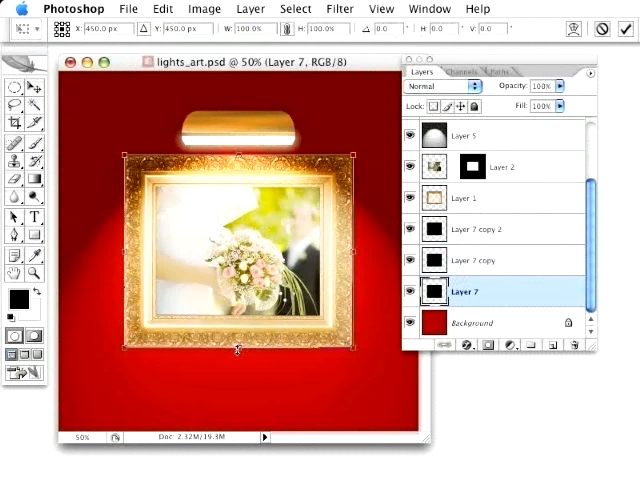
left_click_drag(238, 347, 249, 402)
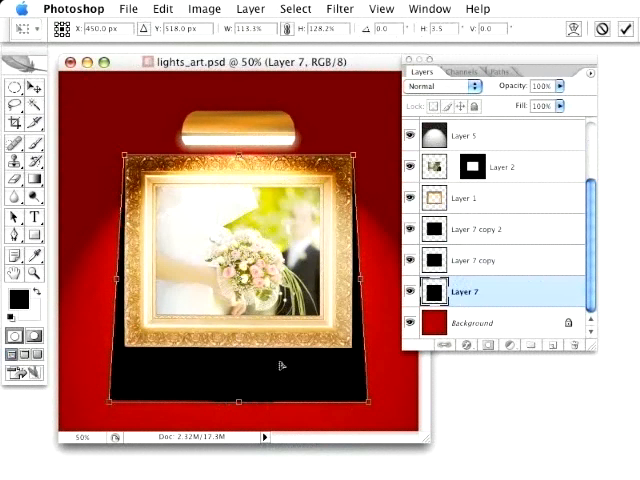
Apply a Gaussian Blur to Layer 7's stretched black shadow
left_click(12, 28)
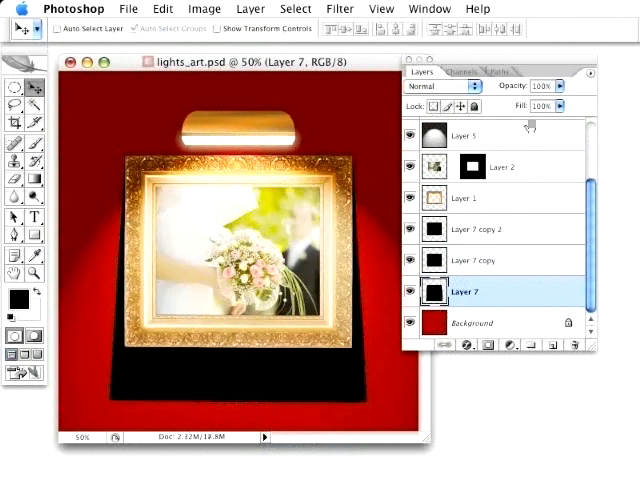
left_click(340, 9)
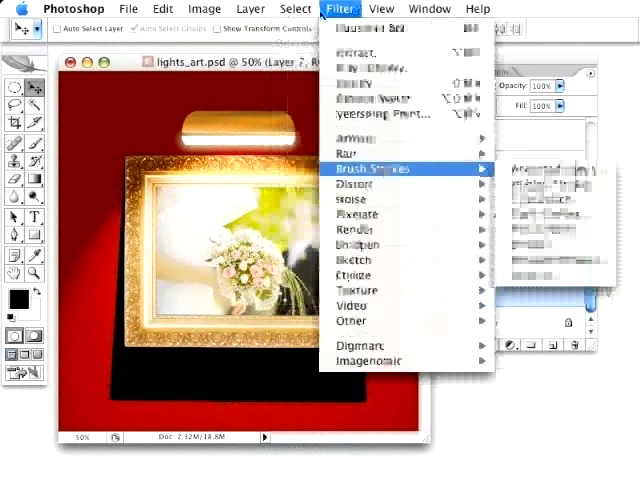
mouse_move(347, 153)
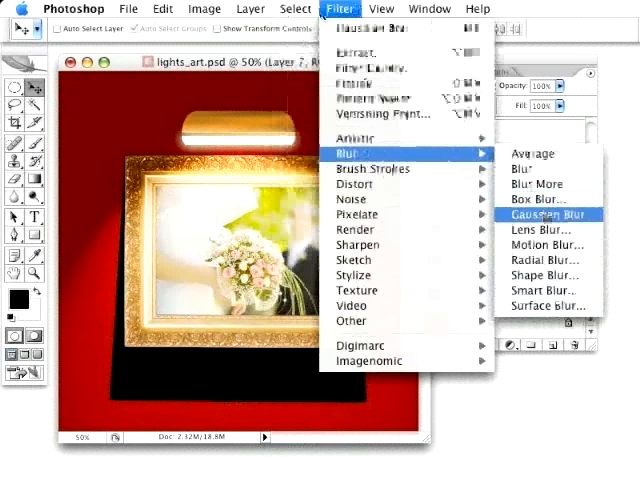
left_click(542, 214)
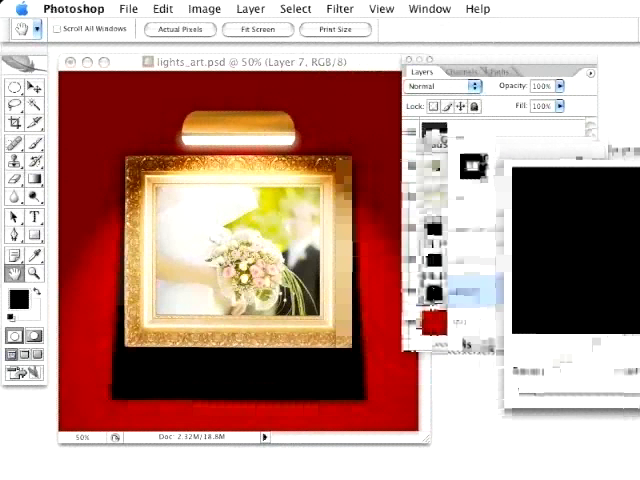
left_click(340, 8)
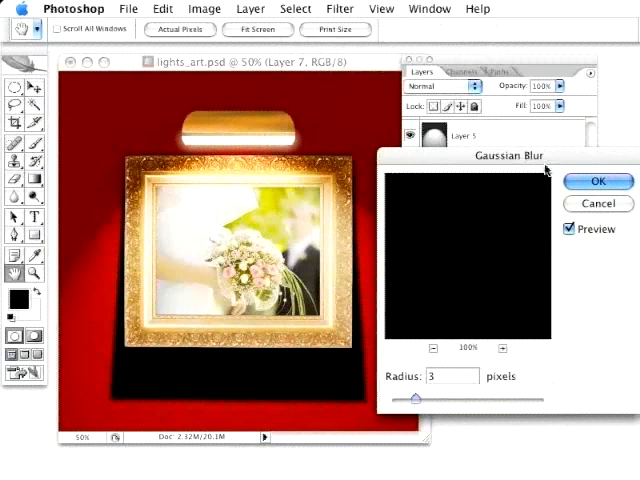
left_click(597, 181)
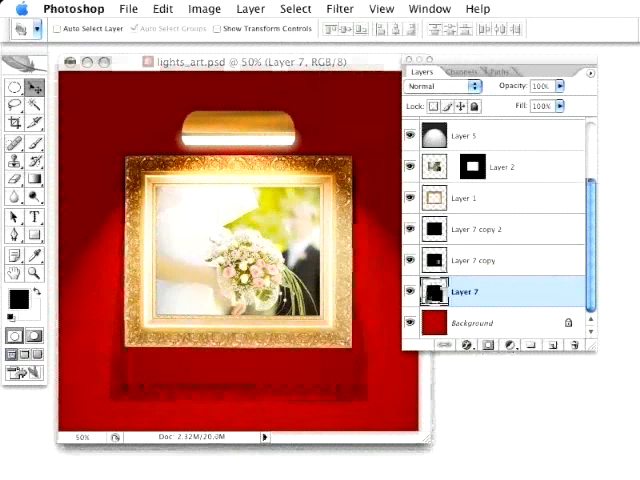
Warp the Layer 7 copy shadow below the frame and set its opacity to 41%
left_click(478, 260)
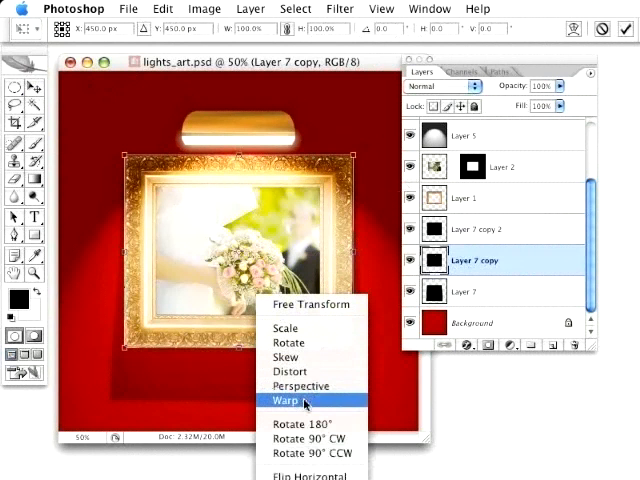
left_click(288, 399)
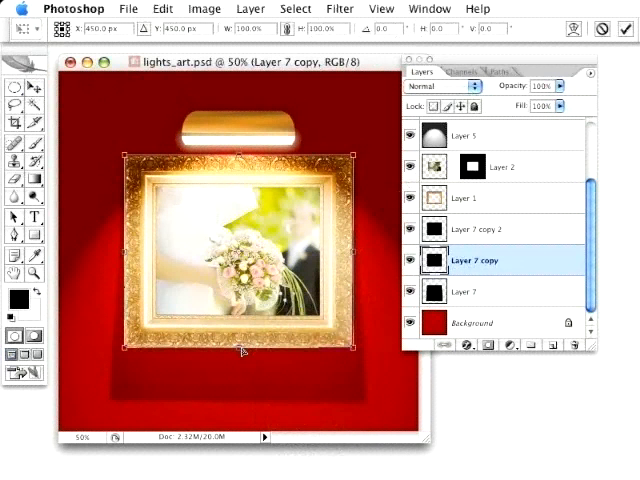
left_click_drag(238, 345, 238, 372)
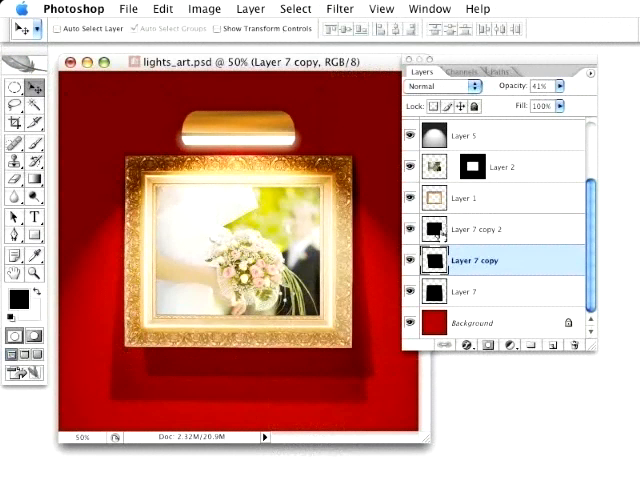
left_click(476, 229)
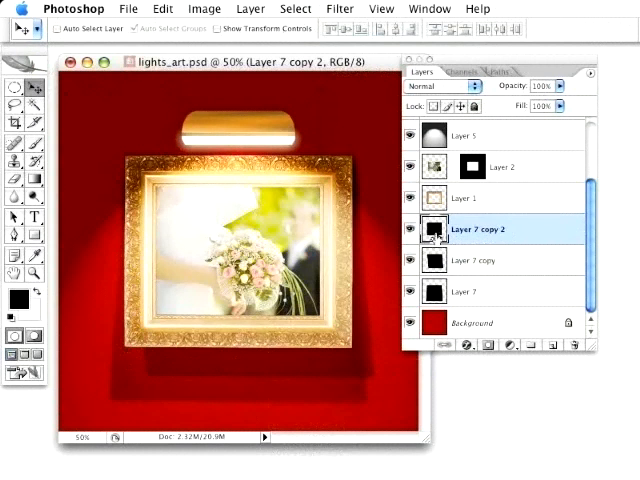
Lower the third black shadow, Layer 7 copy 2, to 69% opacity
left_click(339, 9)
type("69")
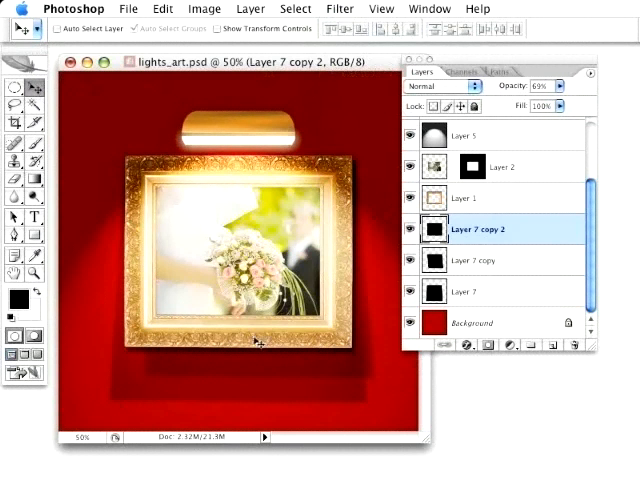
mouse_move(252, 242)
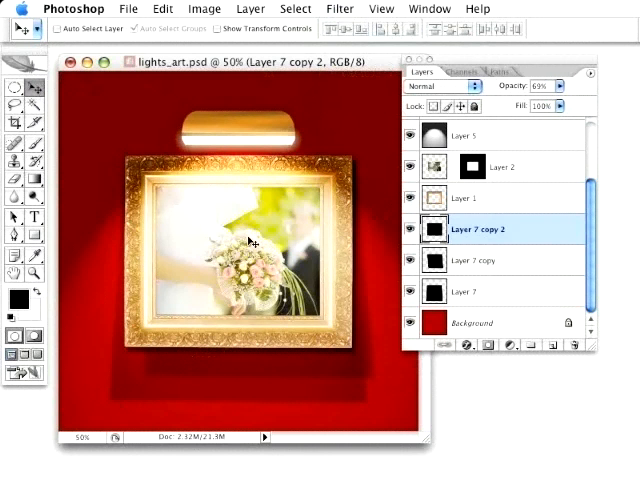
mouse_move(348, 190)
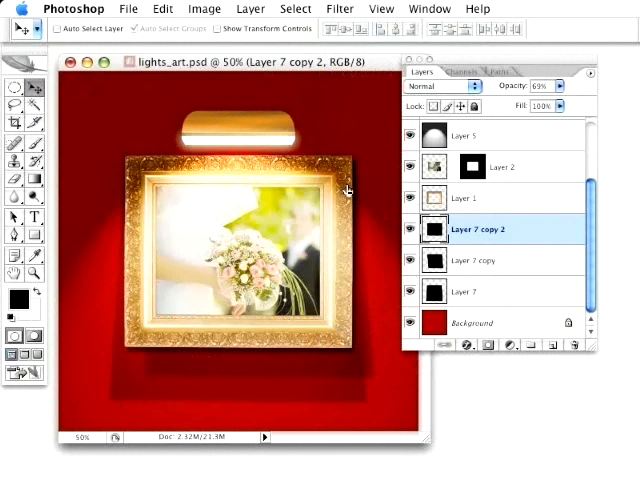
mouse_move(267, 270)
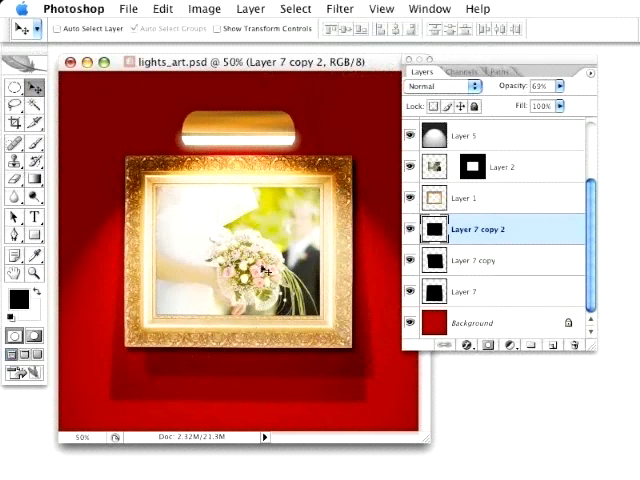
mouse_move(295, 180)
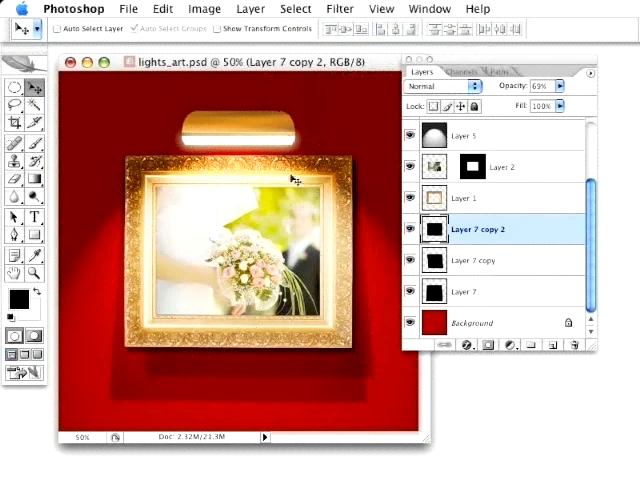
mouse_move(388, 133)
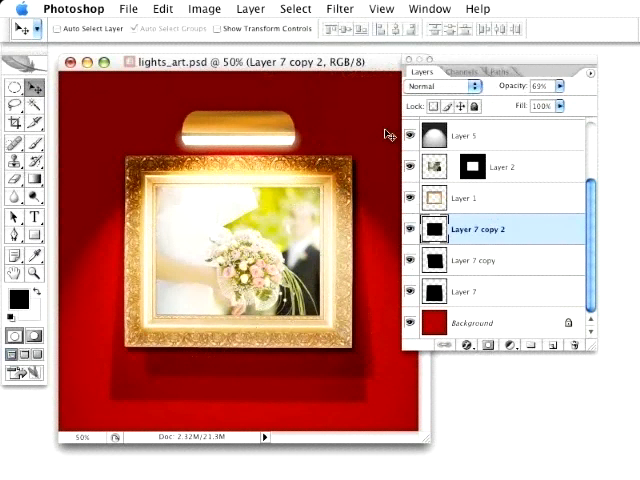
mouse_move(277, 307)
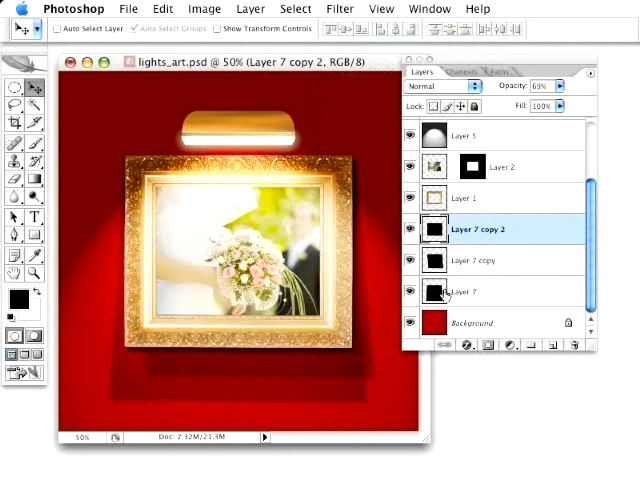
Select the stretched bottom shadow Layer 7 and add a layer mask to it
left_click(470, 291)
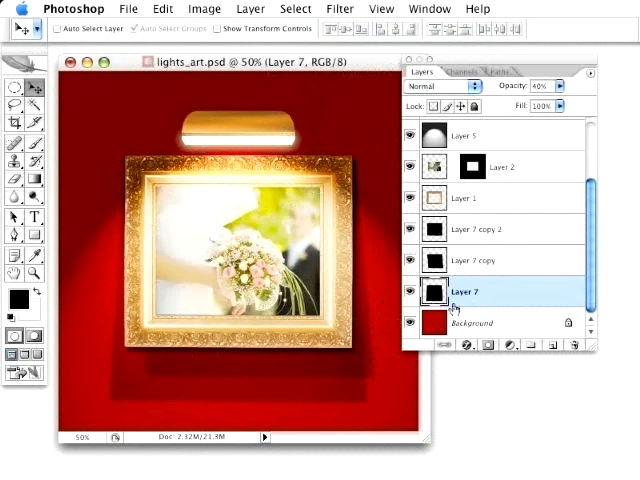
left_click(505, 344)
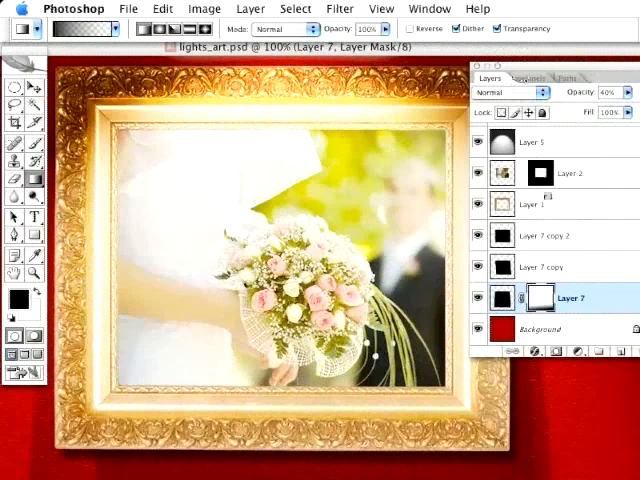
Load Layer 1's frame outline and paste it into a new Alpha 1 channel, then return to RGB
left_click(545, 204)
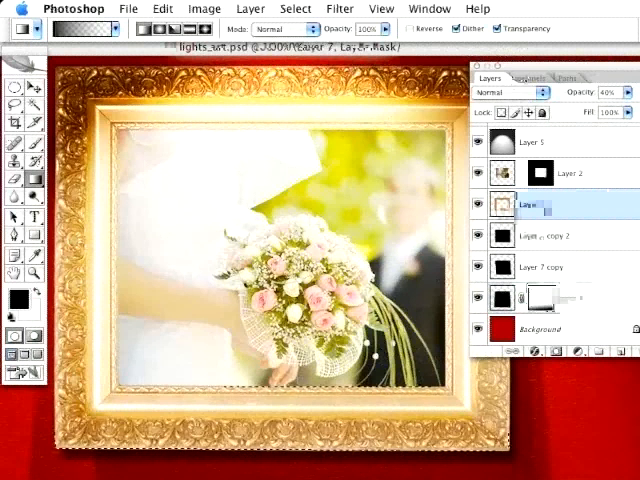
left_click(530, 204)
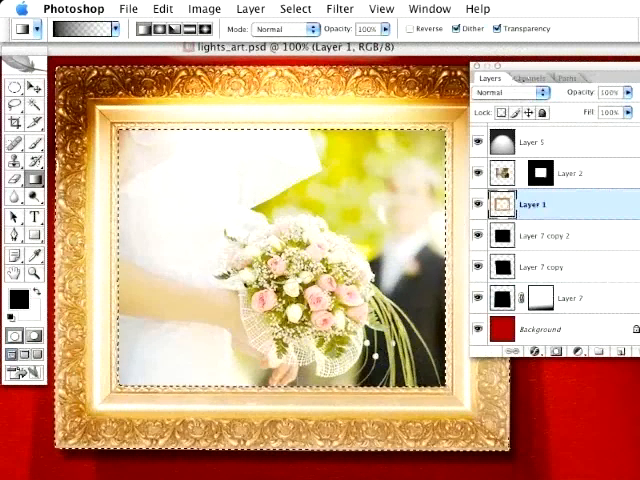
left_click(162, 9)
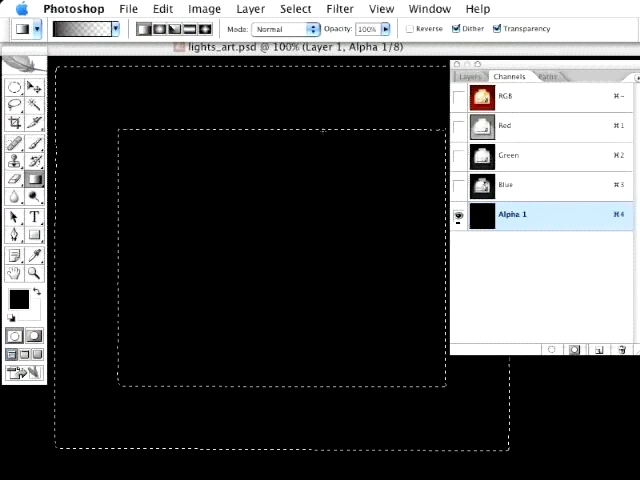
left_click(162, 8)
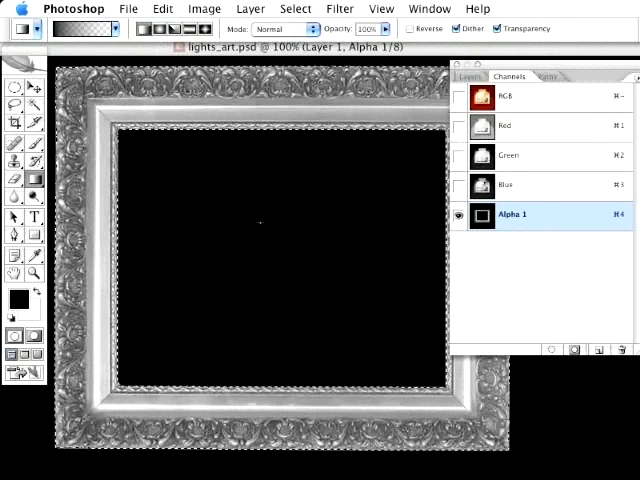
left_click(505, 96)
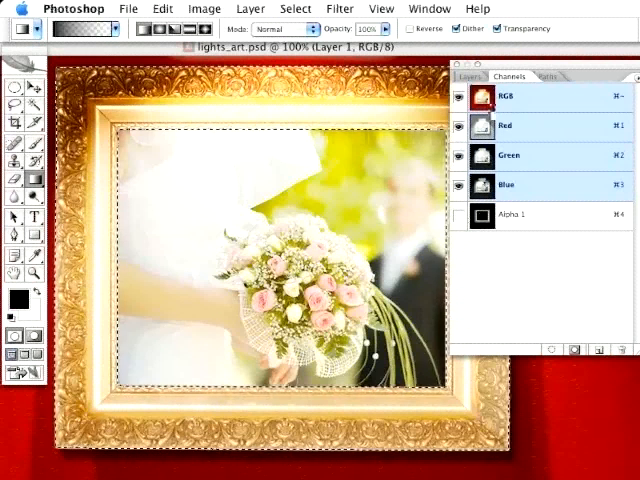
Add Layer 8 above the frame layer and fill it with 50% gray
left_click(468, 76)
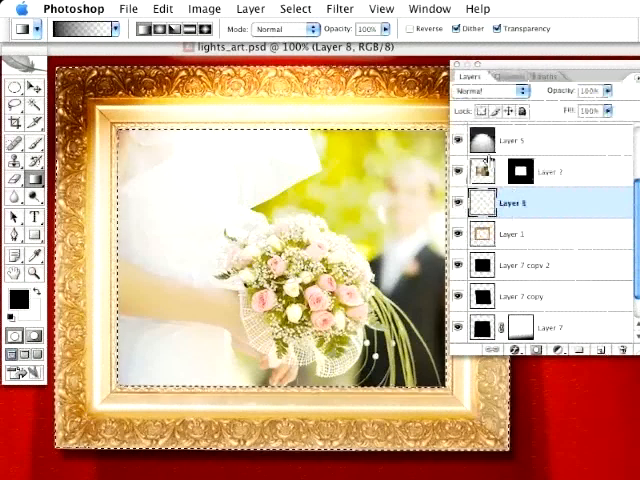
left_click(162, 8)
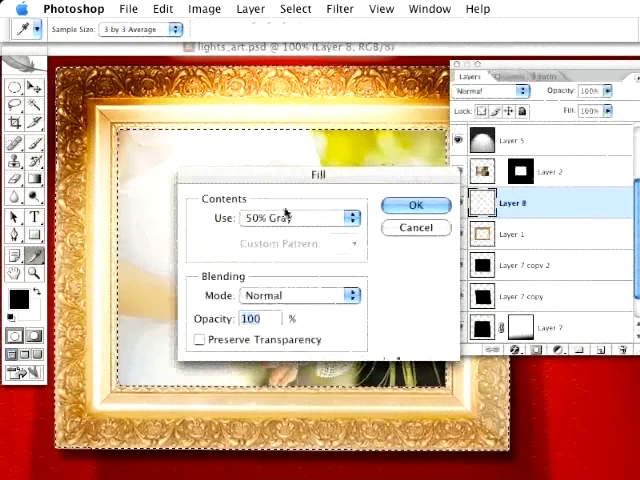
left_click(416, 205)
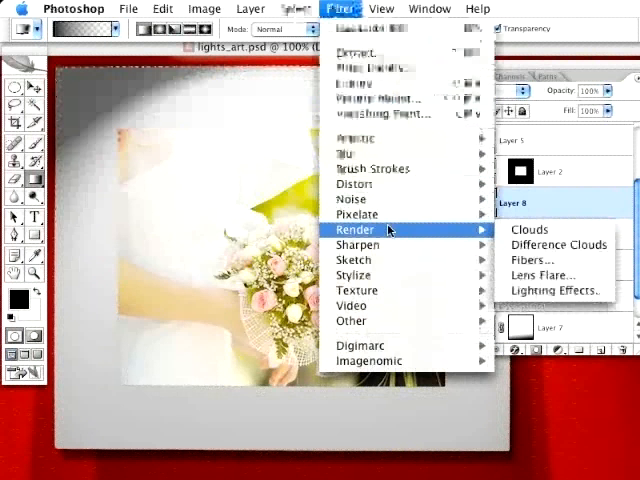
mouse_move(553, 291)
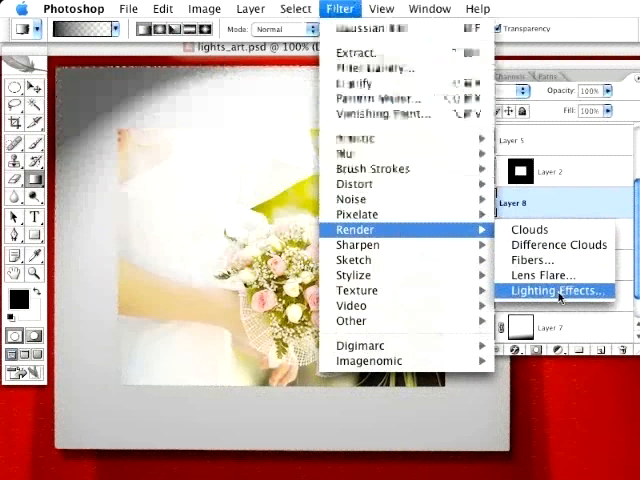
Apply a Spotlight Lighting Effect with Alpha 1 texture to Layer 8, then blend it as Overlay
left_click(557, 291)
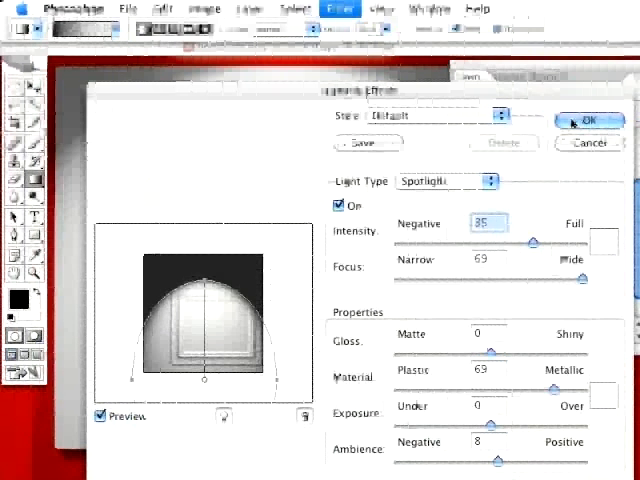
left_click(578, 120)
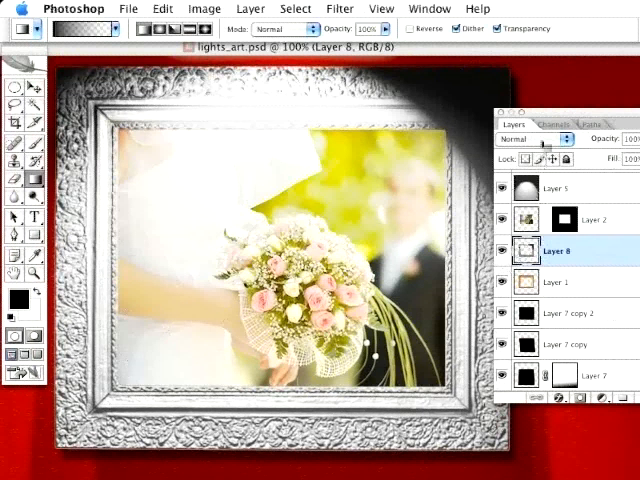
left_click(535, 139)
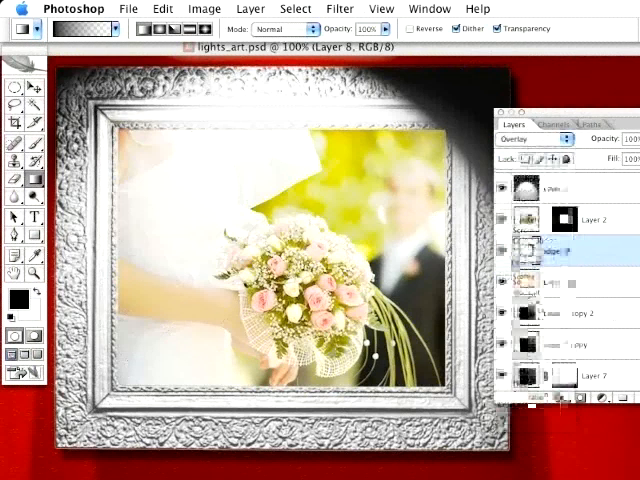